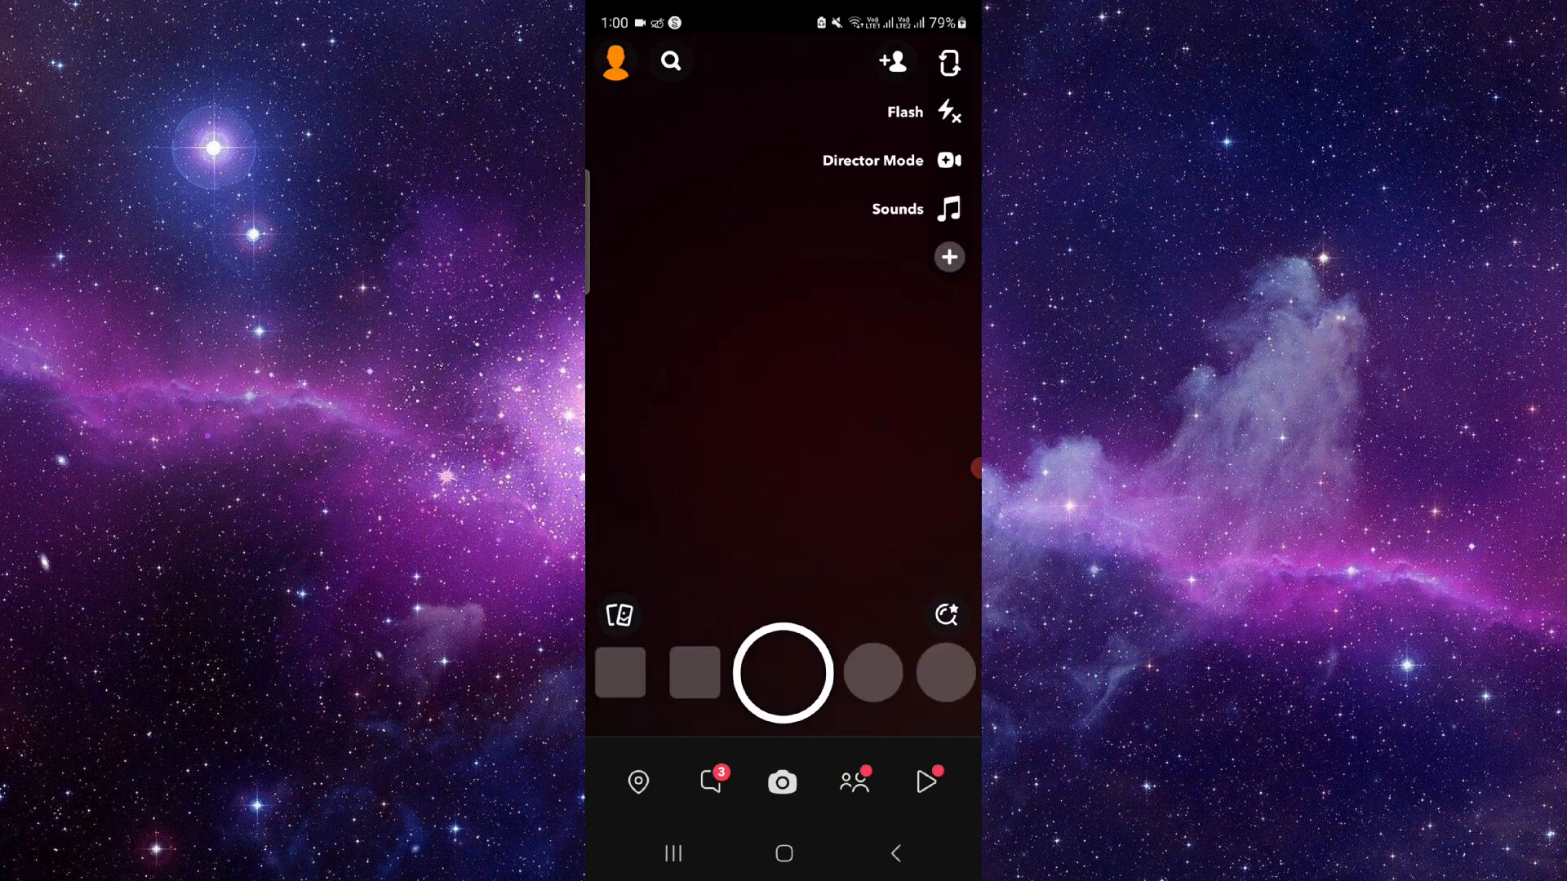
Open your own profile page from the camera screen's top-left profile icon.
left_click(711, 782)
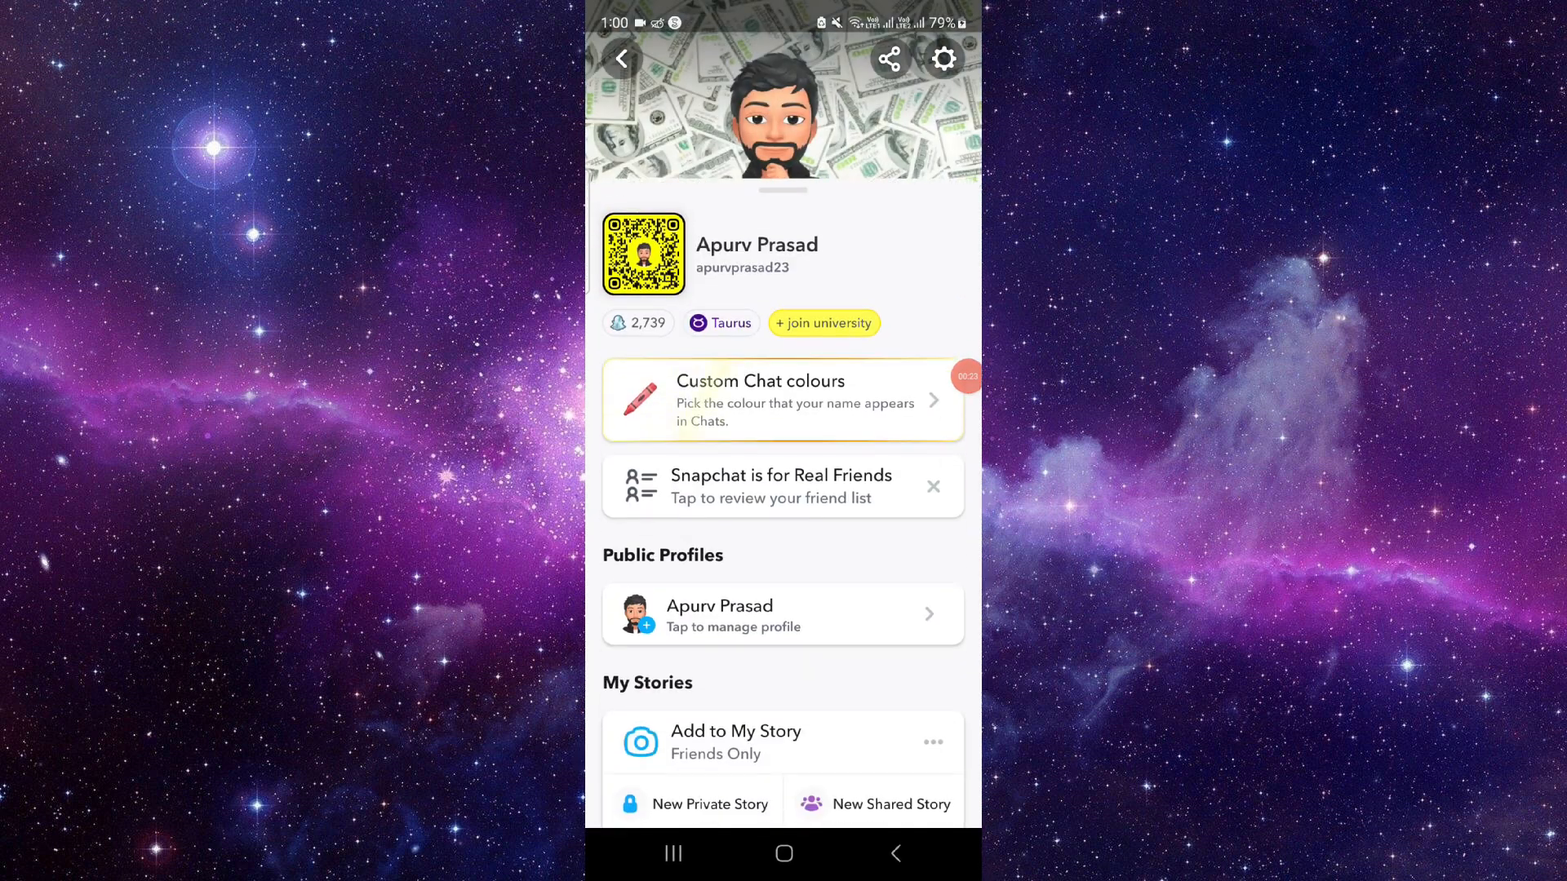
Scroll down the profile page past My Stories and Snap Map toward the Friends section.
scroll("down", 3)
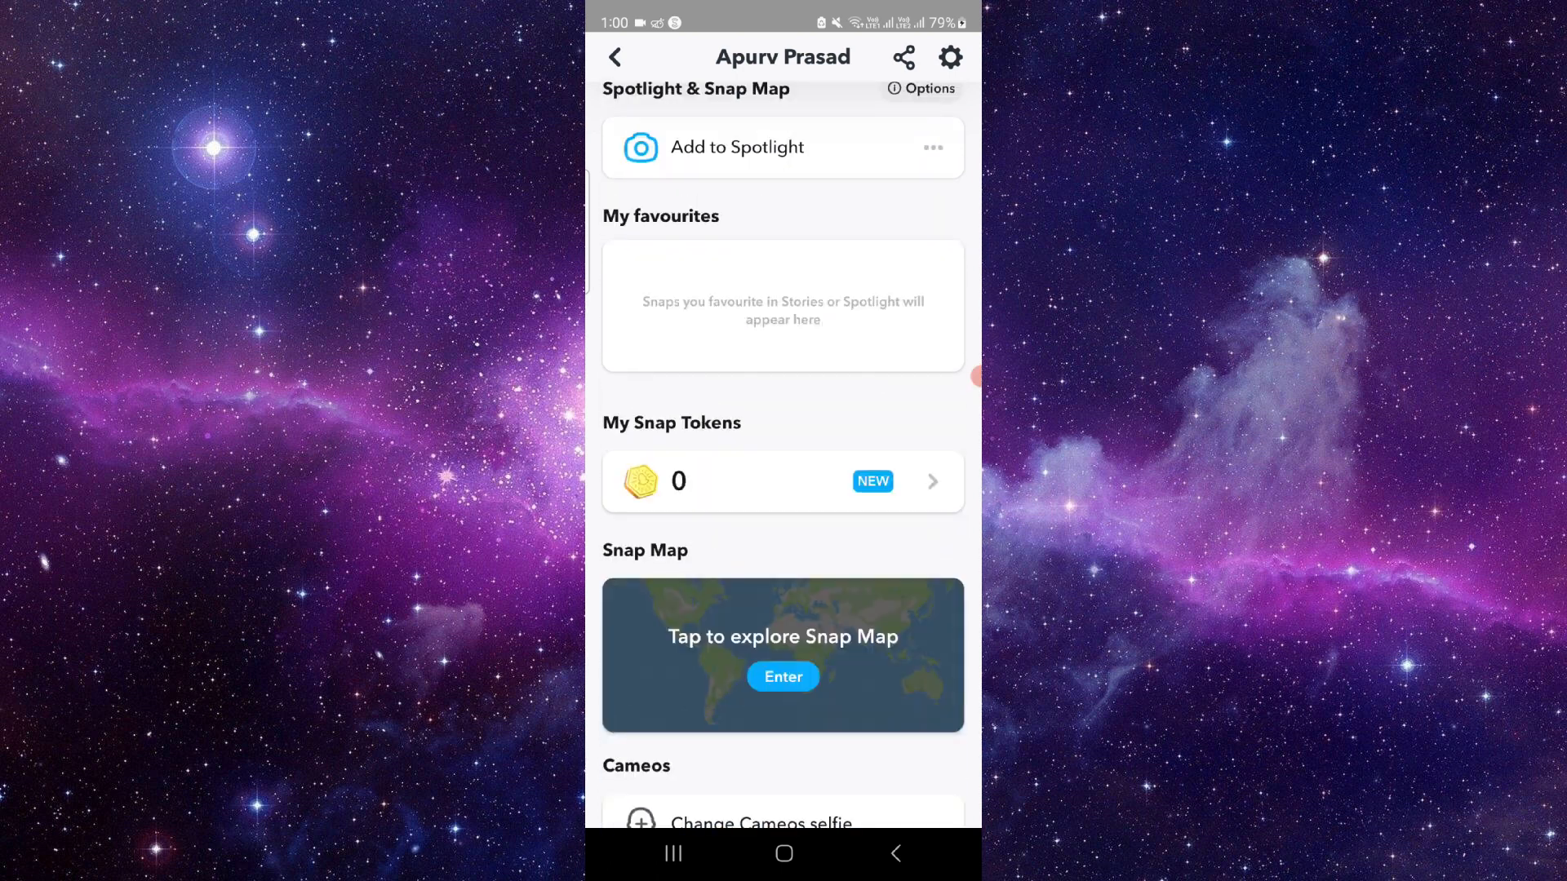
scroll("down", 3)
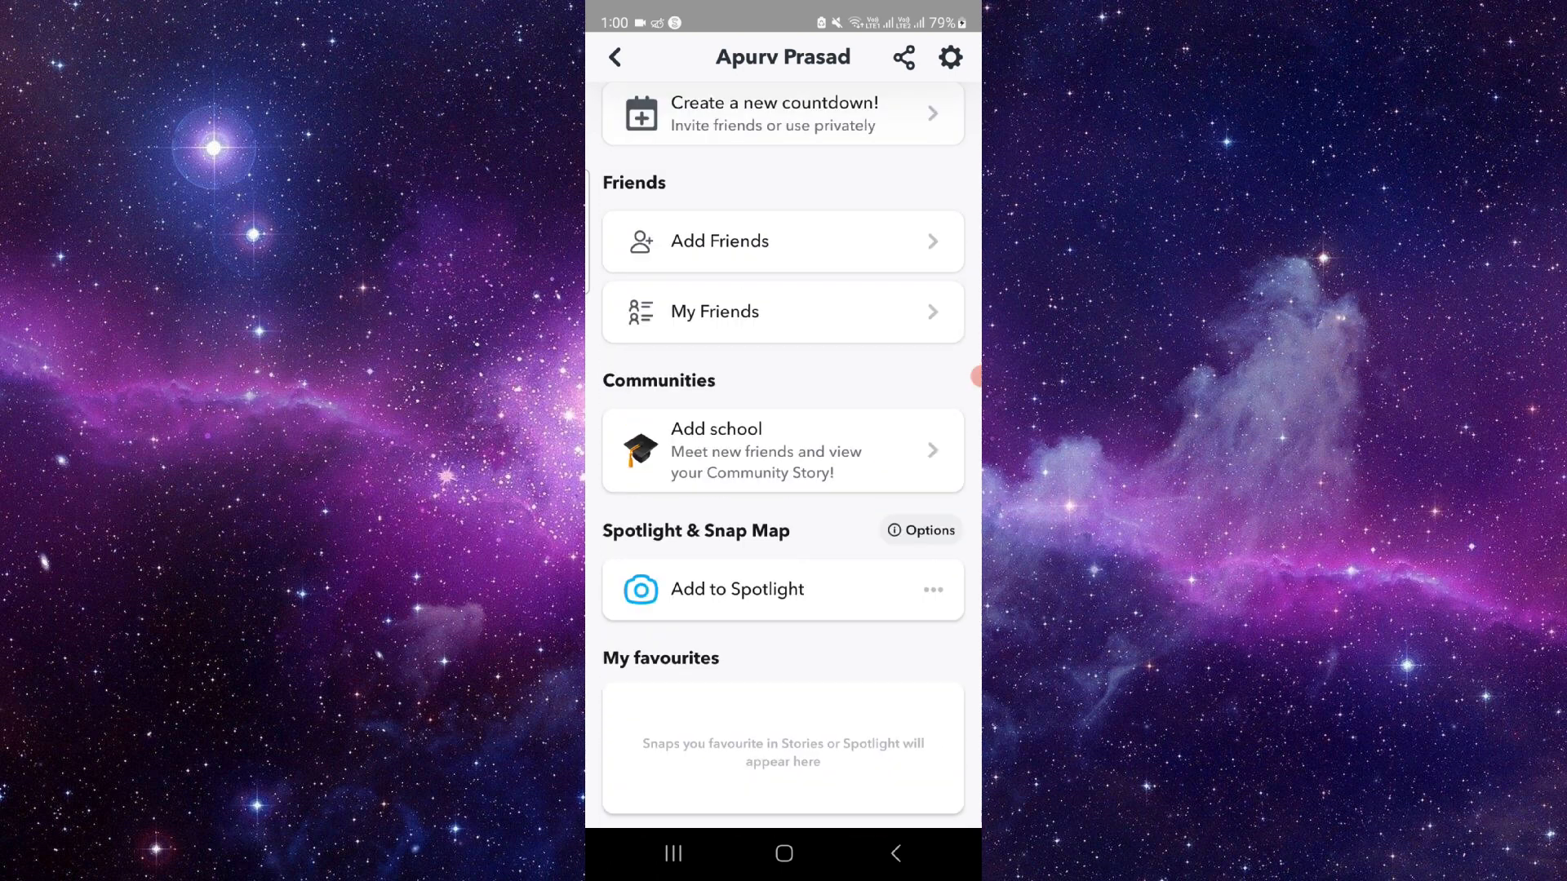